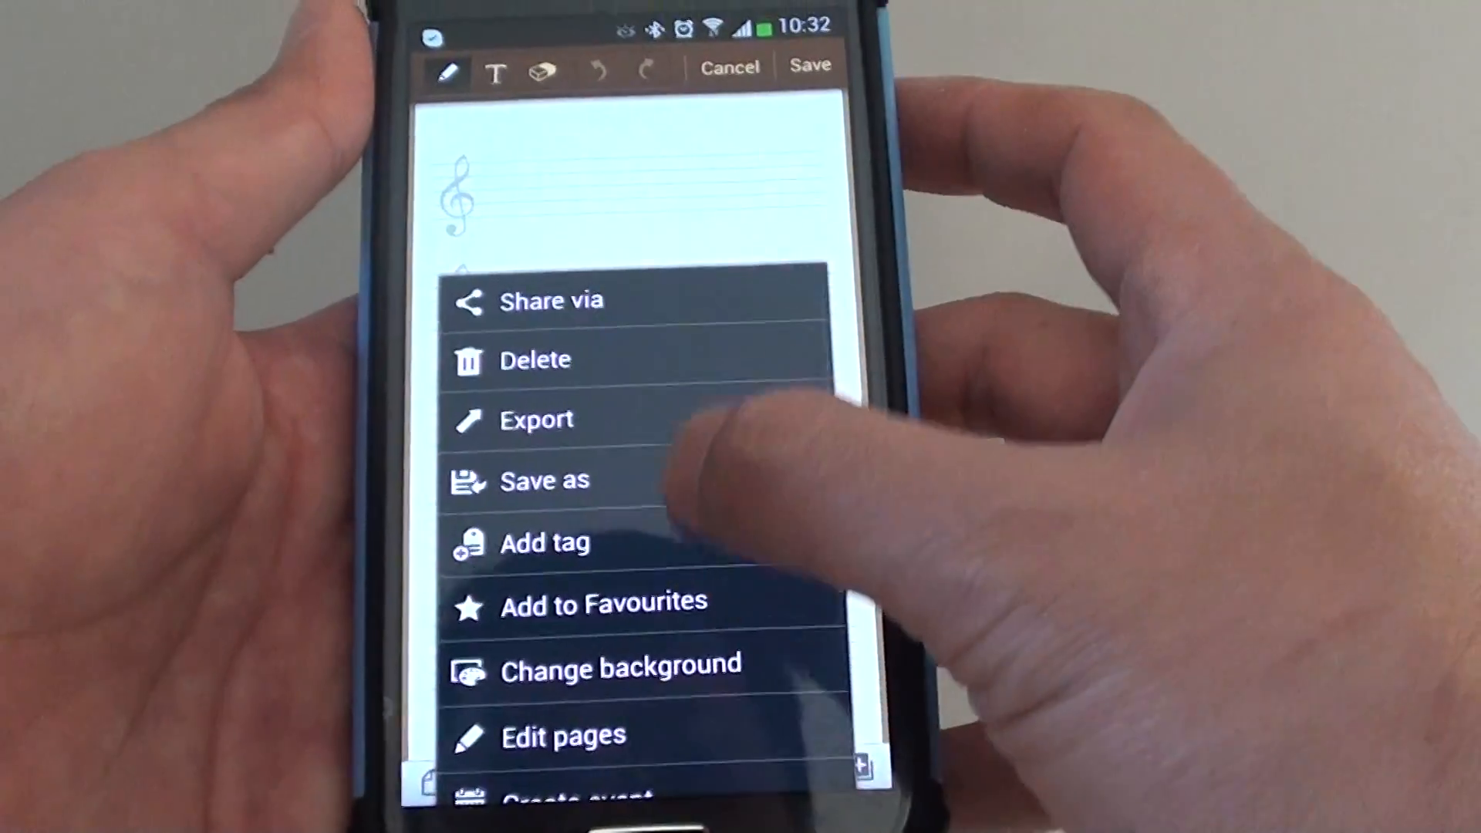
Change the note's background from the music staff to the light blue lined page
scroll(down, 3)
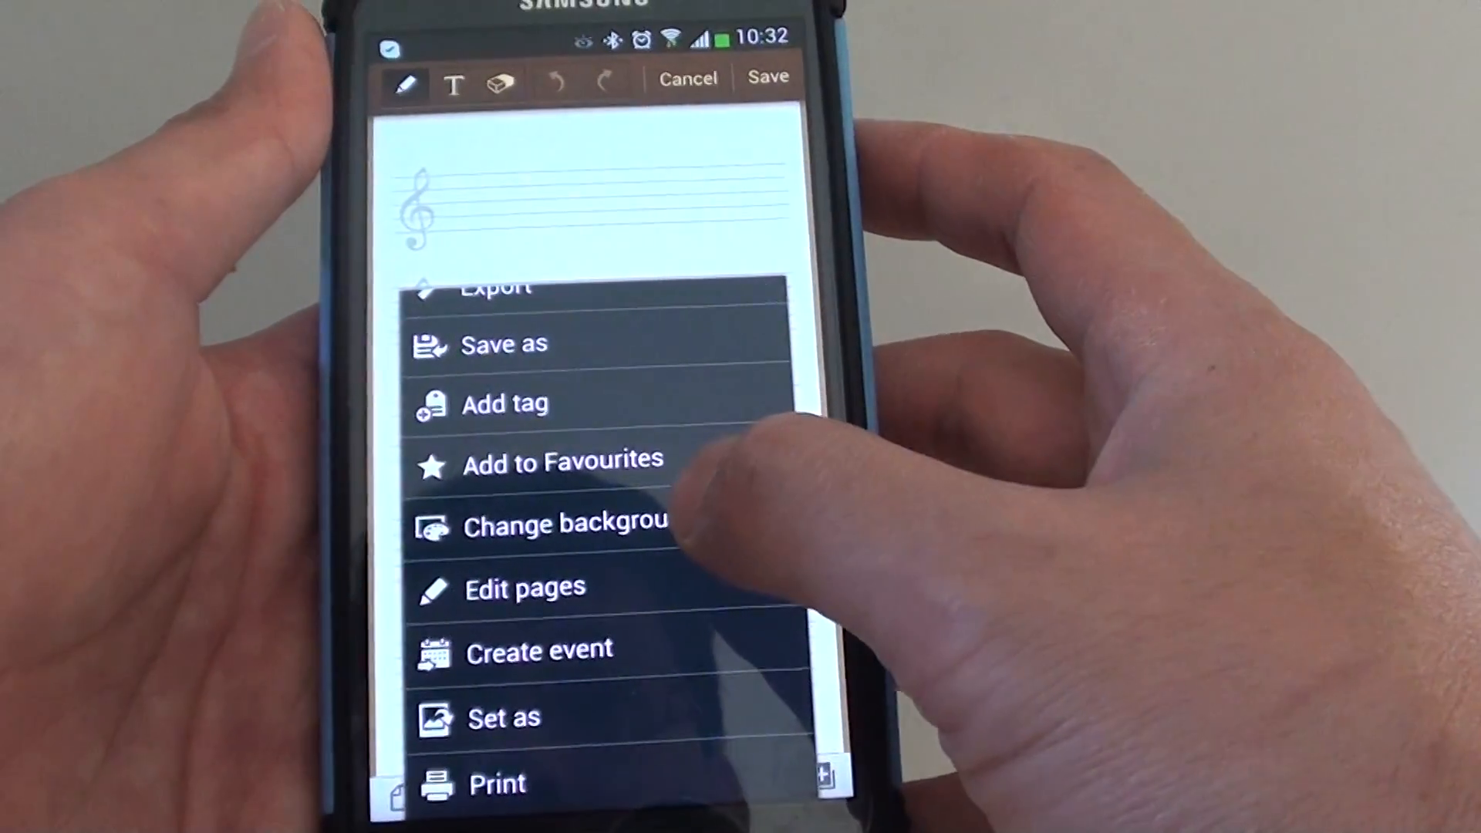
click(565, 523)
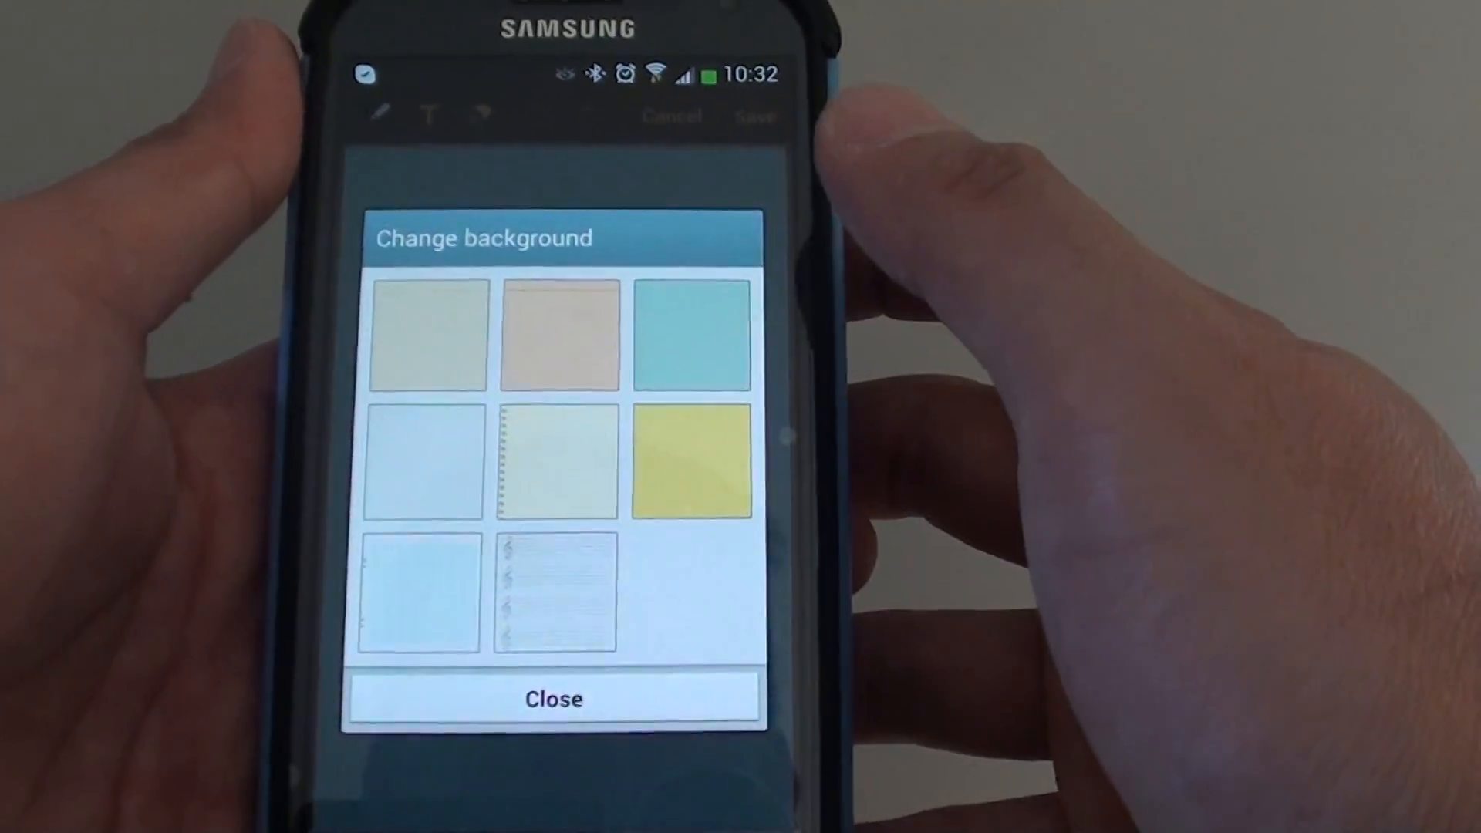
click(692, 335)
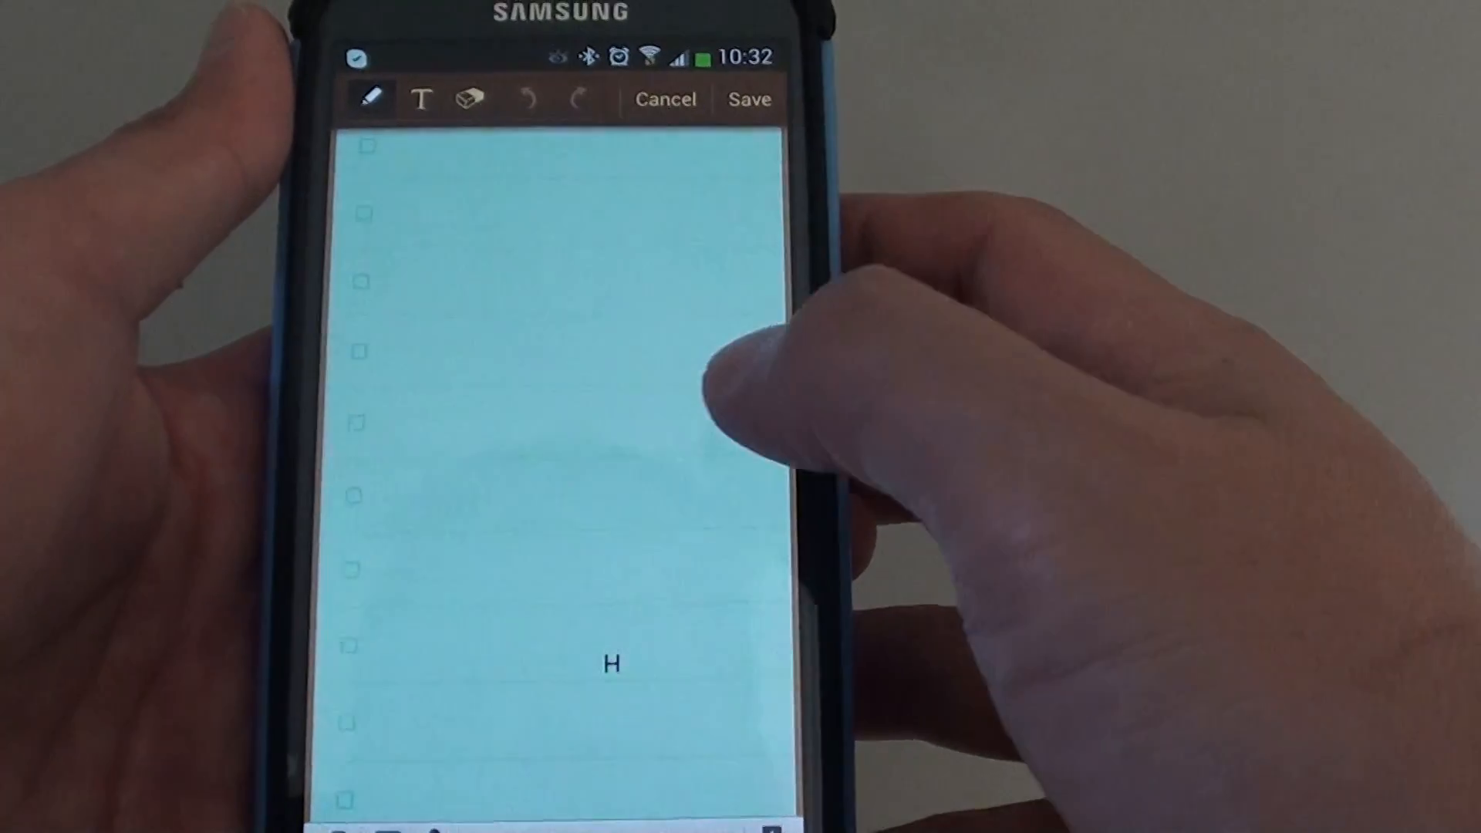